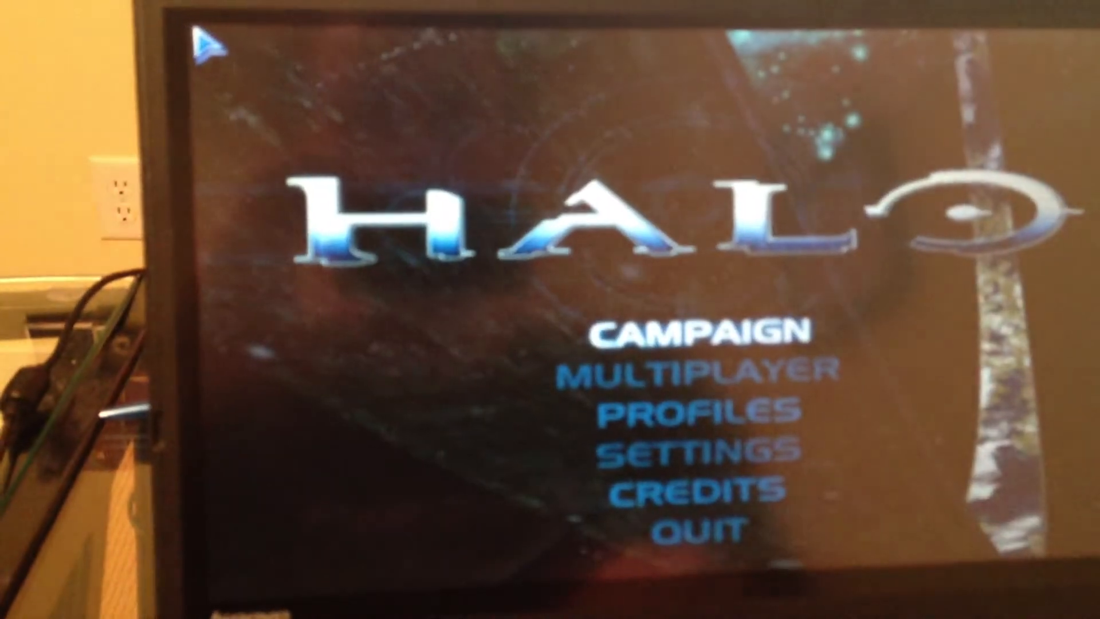
# Enter the Campaign submenu showing Continue, New Game and Load Game.
pyautogui.click(701, 330)
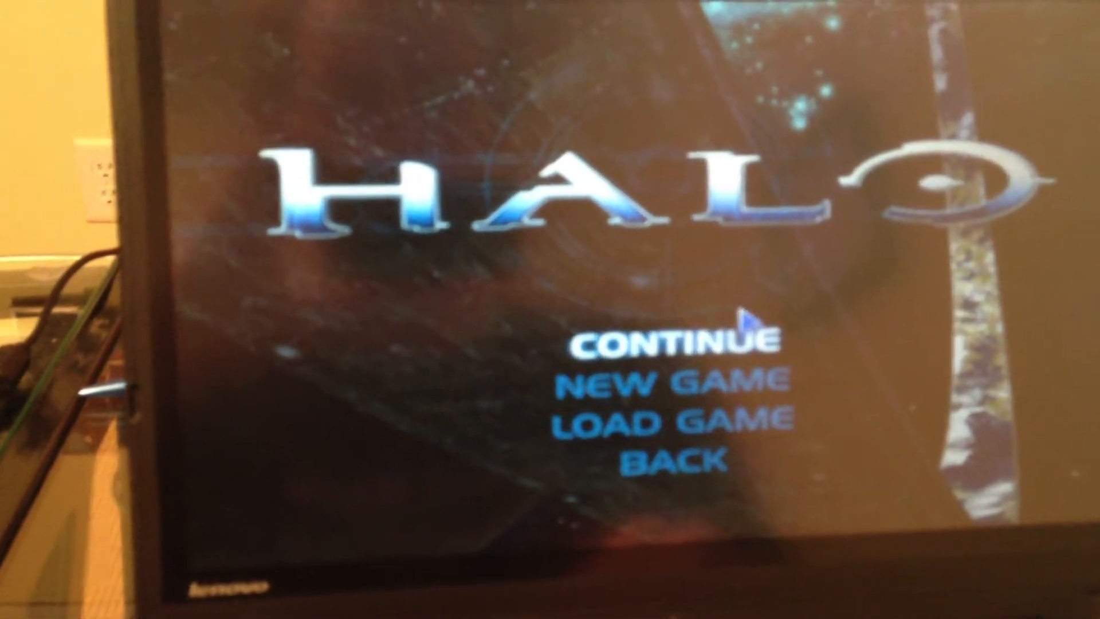